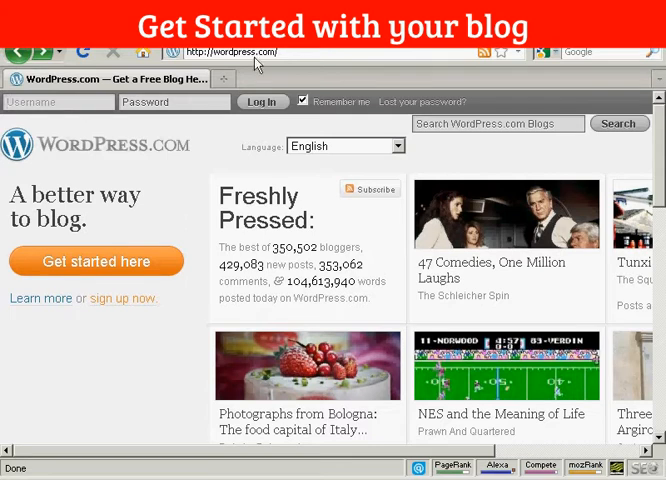
mouse_move(272, 71)
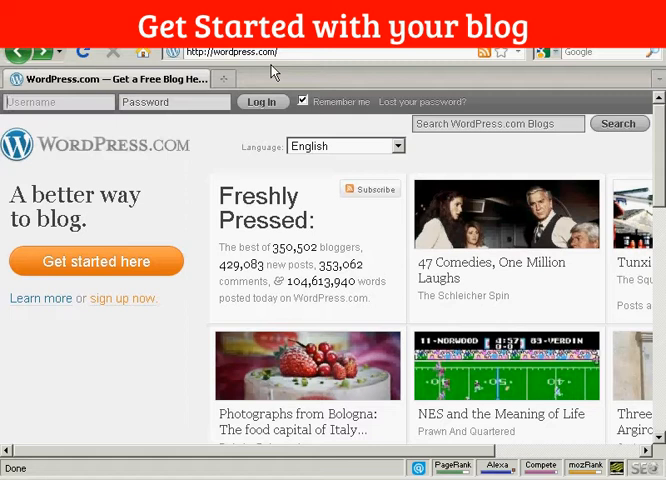
mouse_move(224, 178)
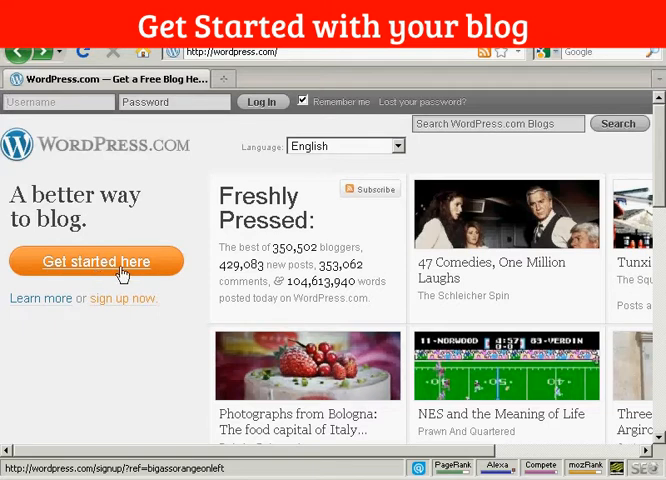
mouse_move(105, 271)
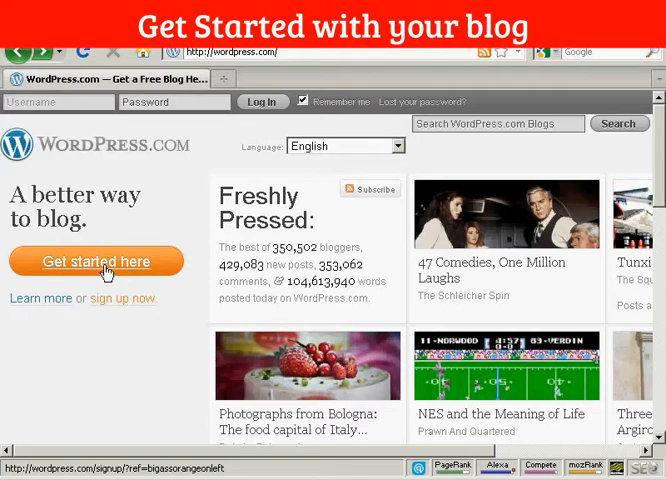
Open the sign-up form and try newvideo4you as the blog address, which is already taken.
left_click(96, 261)
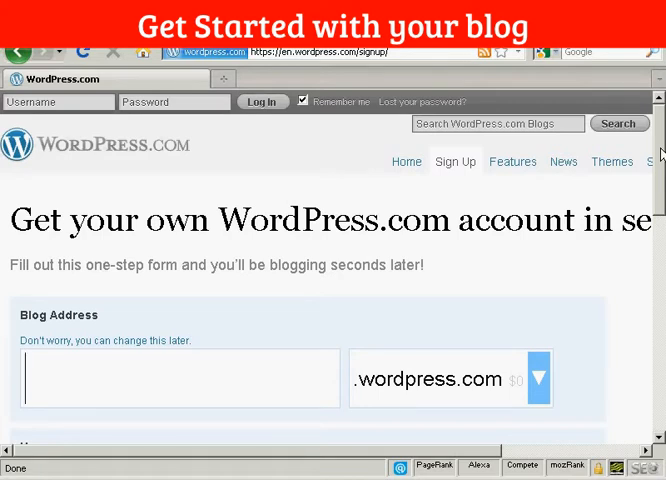
scroll("down", 3)
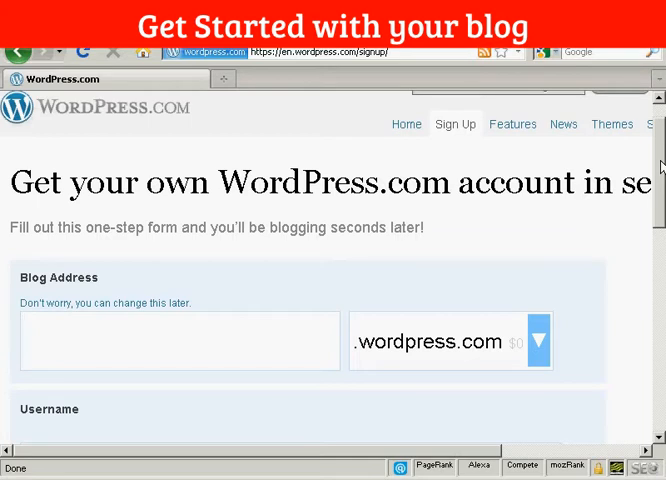
type("n")
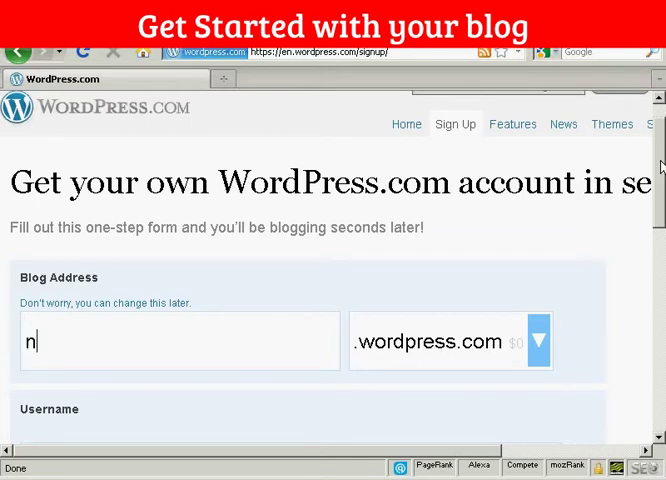
type("ewvideo")
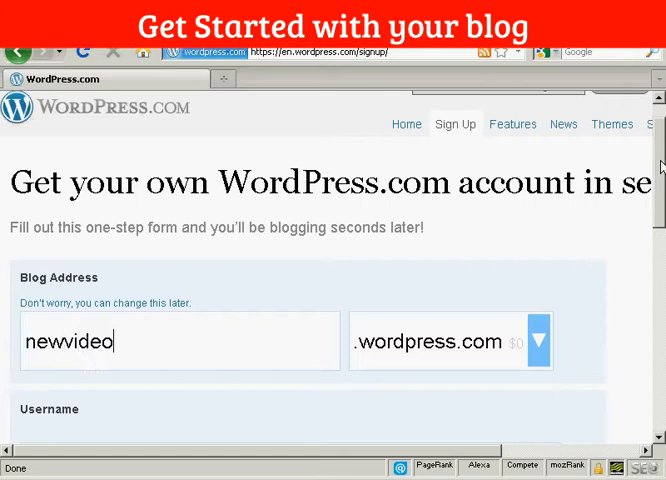
type("4y")
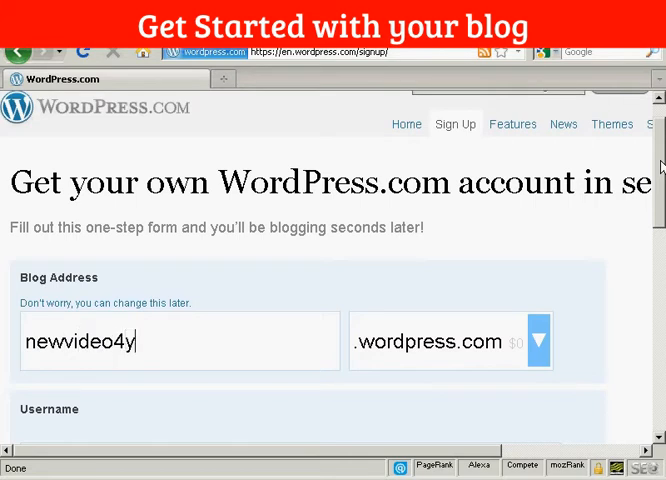
type("ou")
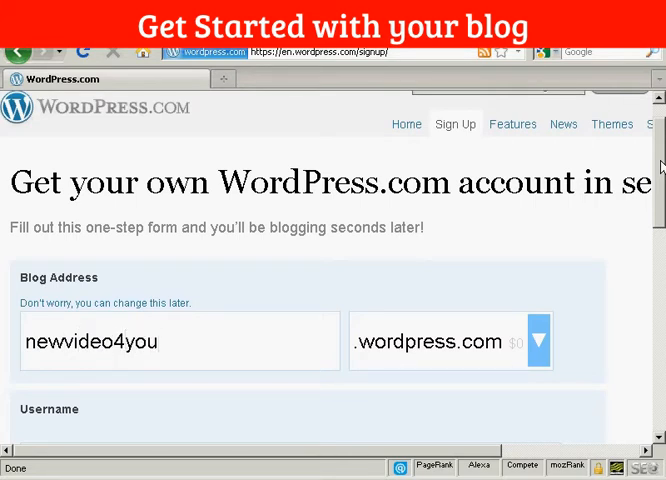
scroll("down", 3)
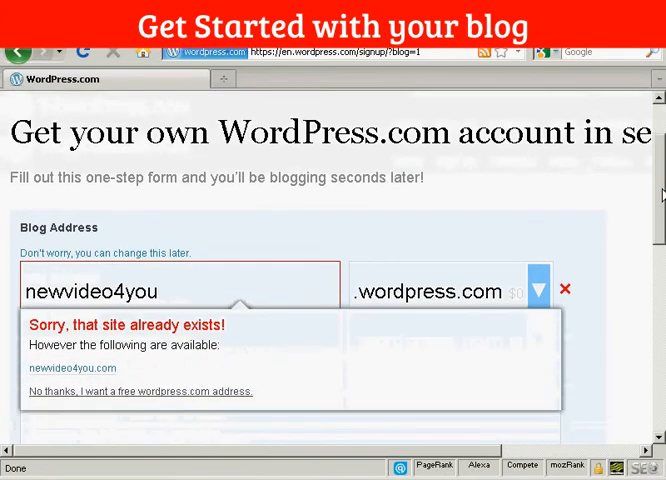
Keep the free newvideo4me.wordpress.com address instead of buying a domain.
scroll("down", 3)
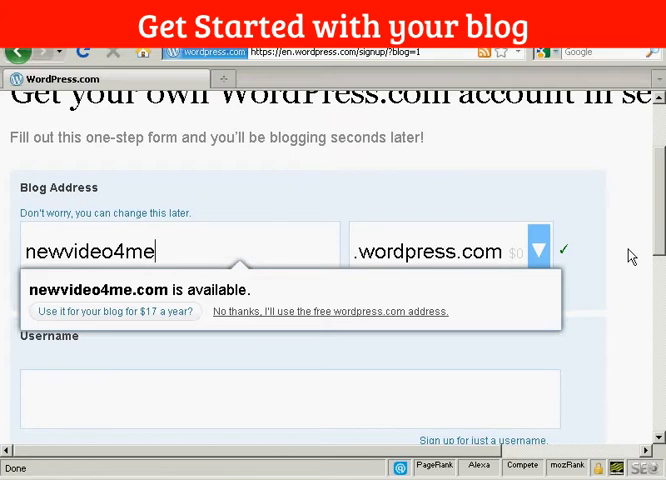
mouse_move(380, 320)
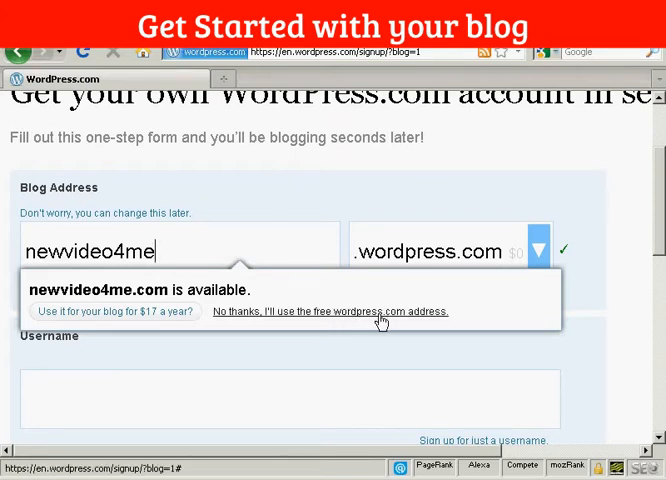
left_click(347, 311)
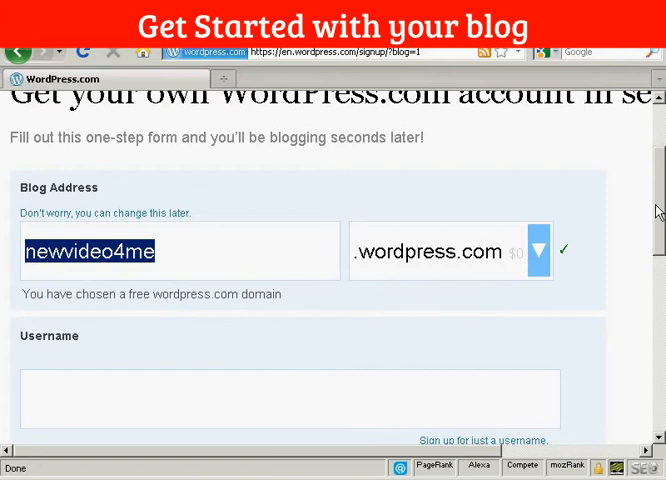
scroll("down", 3)
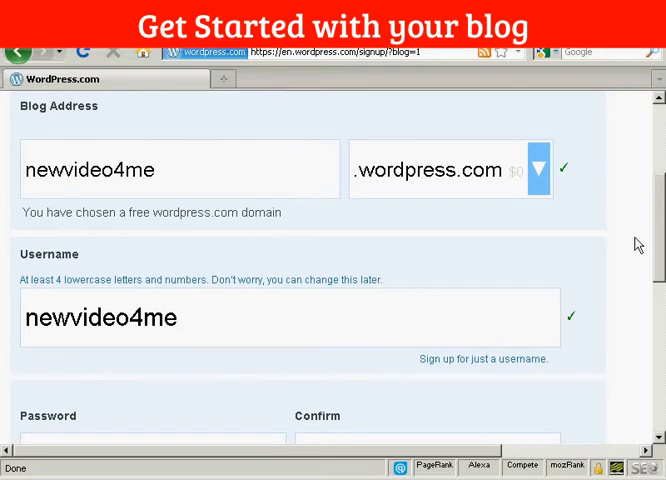
scroll("down", 3)
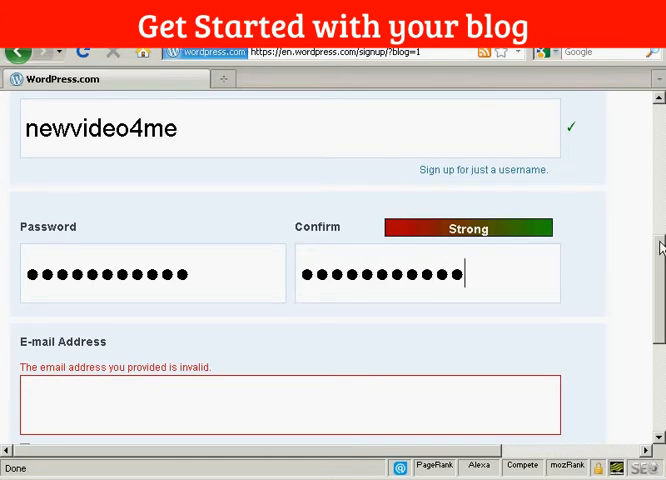
scroll("down", 3)
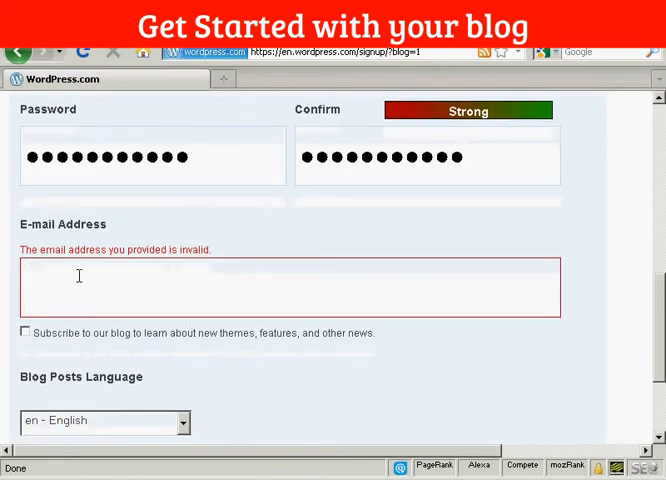
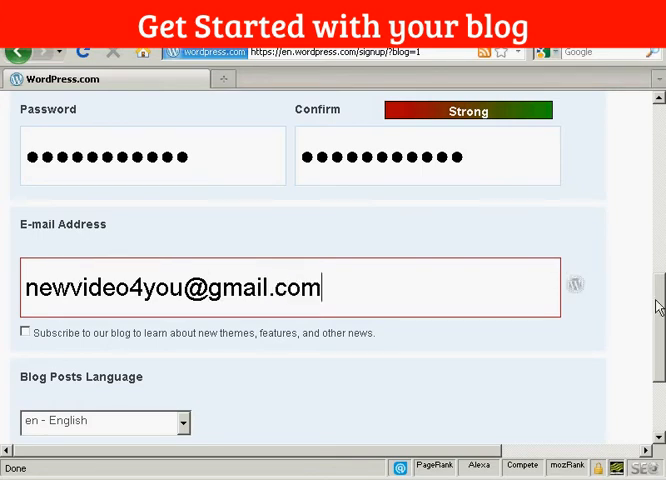
scroll("down", 3)
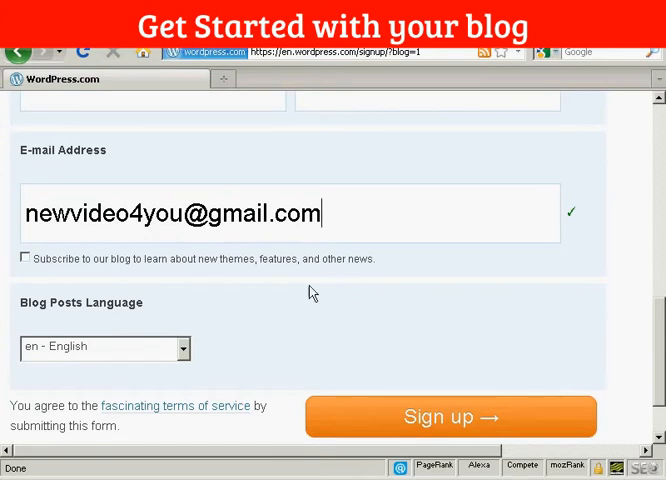
mouse_move(267, 271)
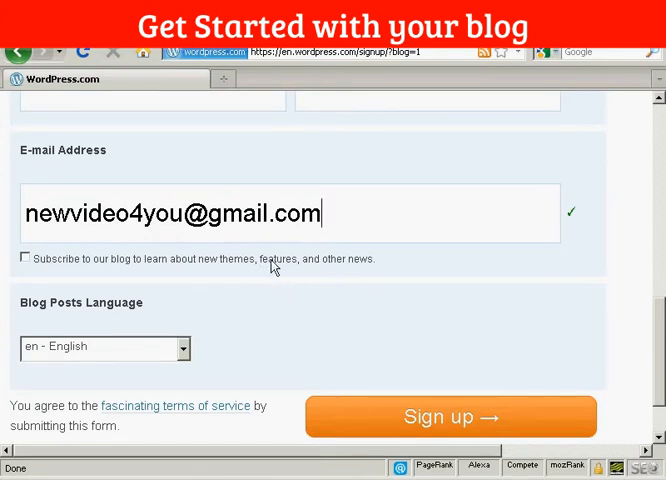
Opt in to theme and feature news, keep English, and submit the sign-up form.
left_click(25, 257)
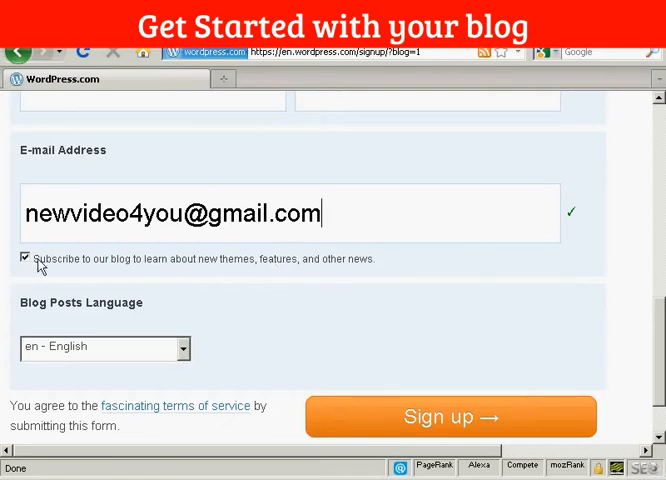
scroll("down", 3)
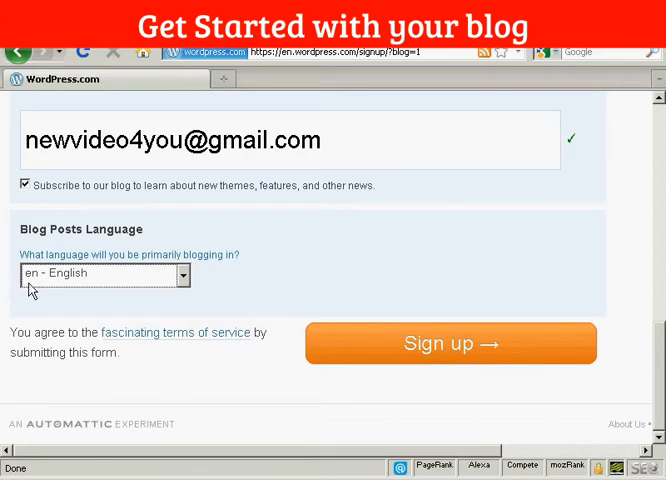
mouse_move(459, 351)
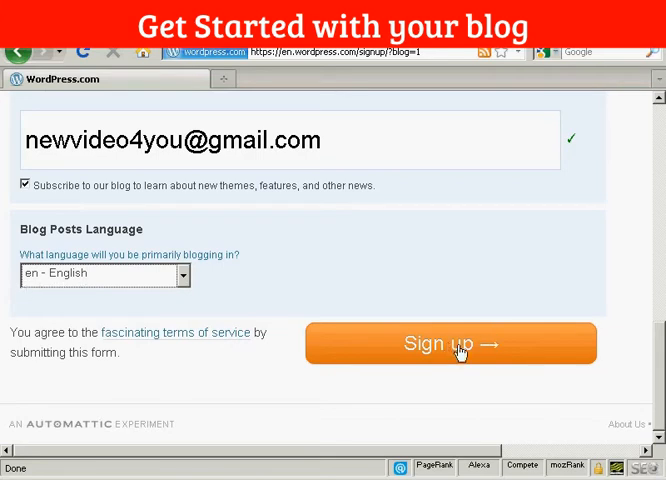
left_click(450, 343)
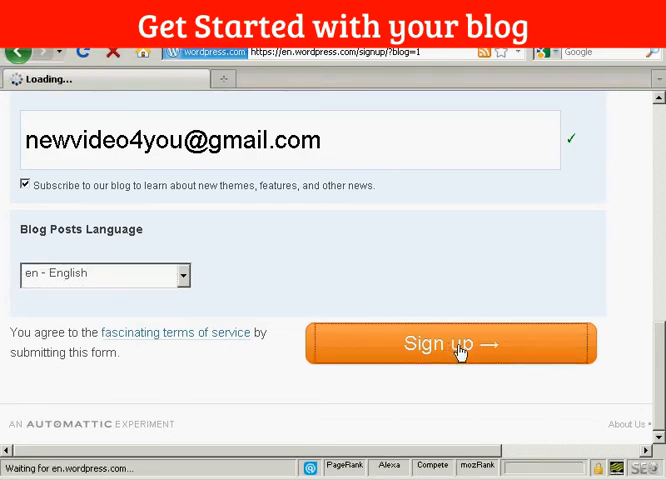
left_click(451, 343)
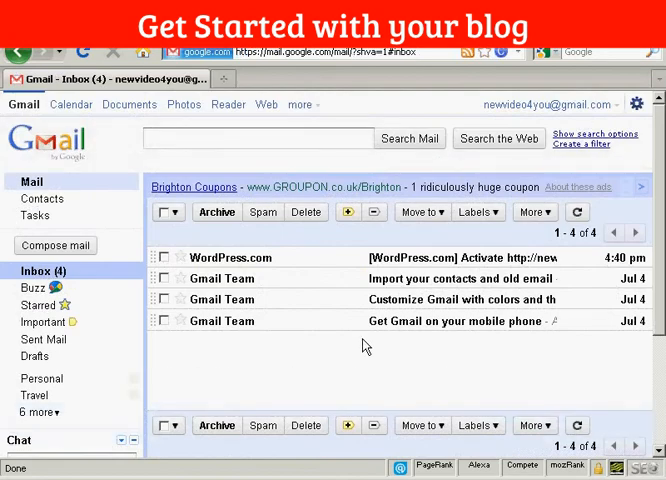
mouse_move(253, 265)
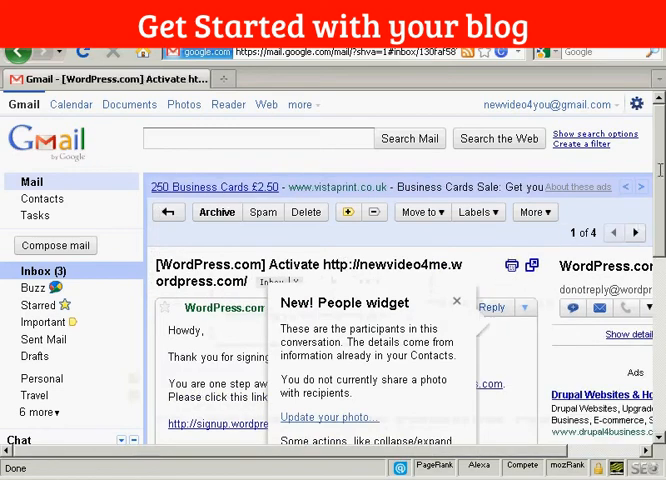
Dismiss the People widget notice and read the WordPress.com activation email.
left_click(456, 301)
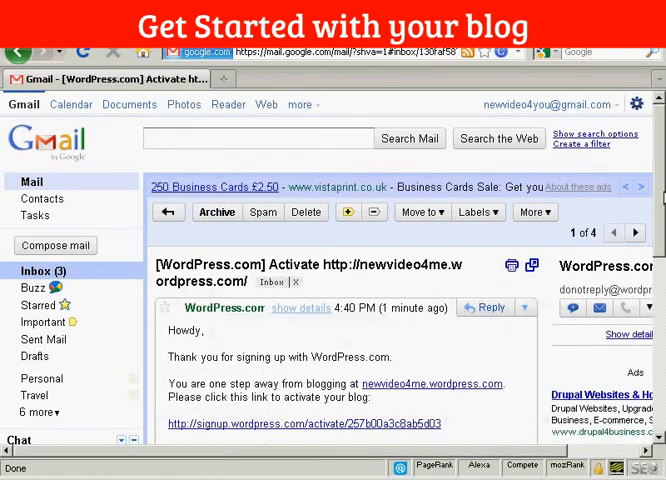
scroll("down", 3)
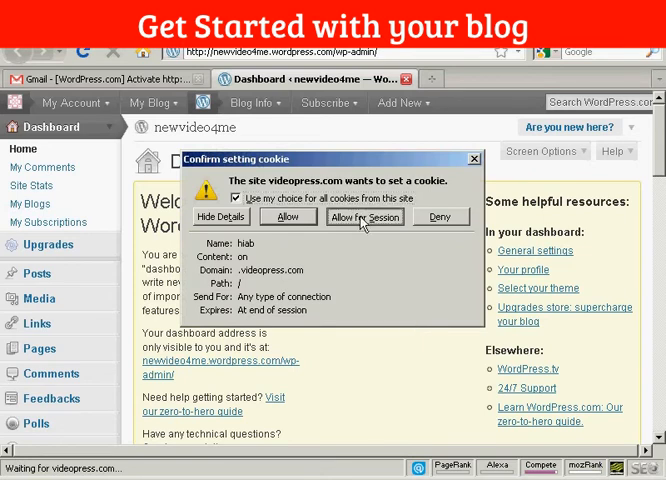
Allow the video site's cookie for this session on the newvideo4me dashboard.
left_click(364, 216)
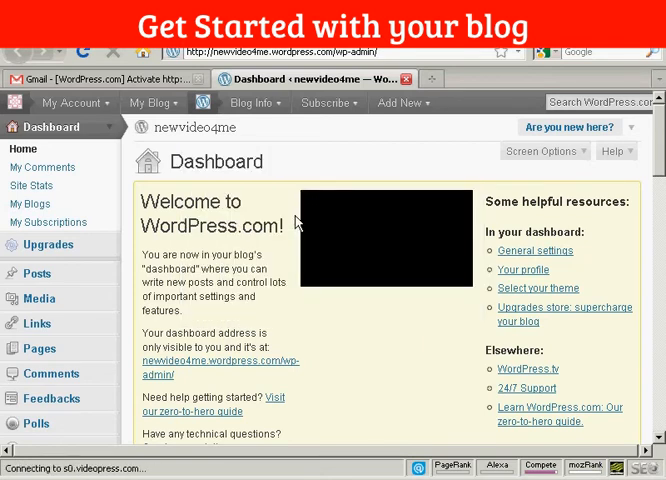
scroll("down", 3)
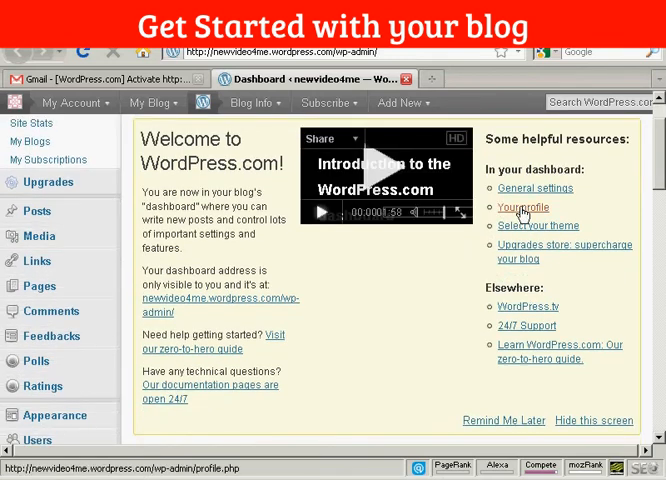
Enter first, last and full name, location and about-you text on the profile, then save.
left_click(522, 207)
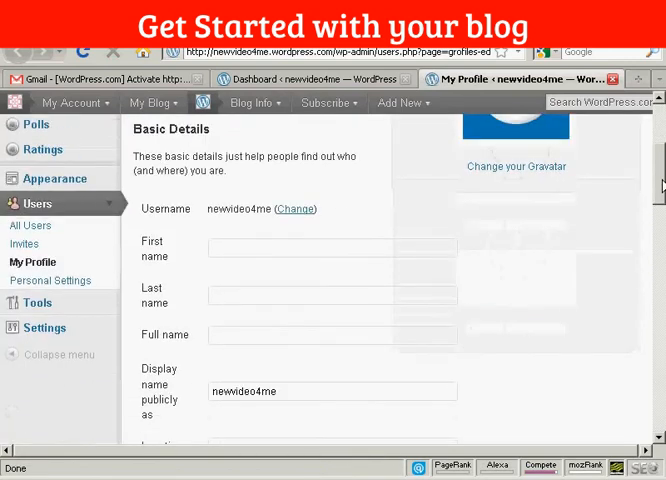
scroll("down", 3)
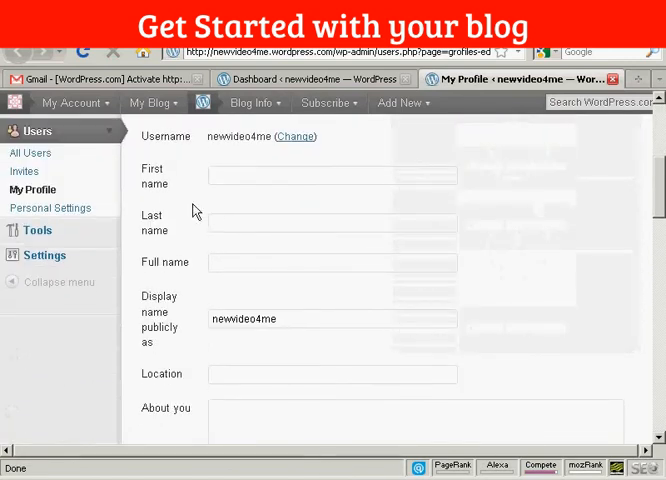
mouse_move(362, 423)
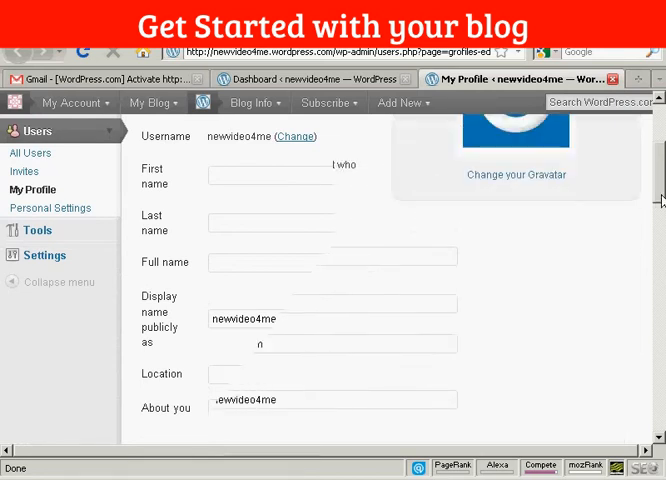
scroll("up", 3)
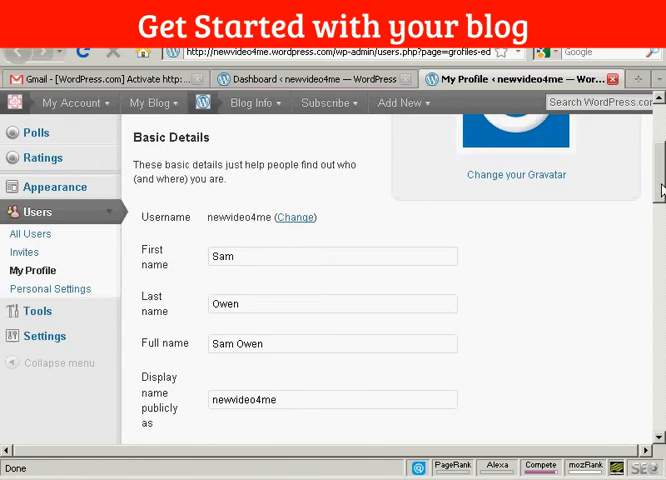
scroll("down", 3)
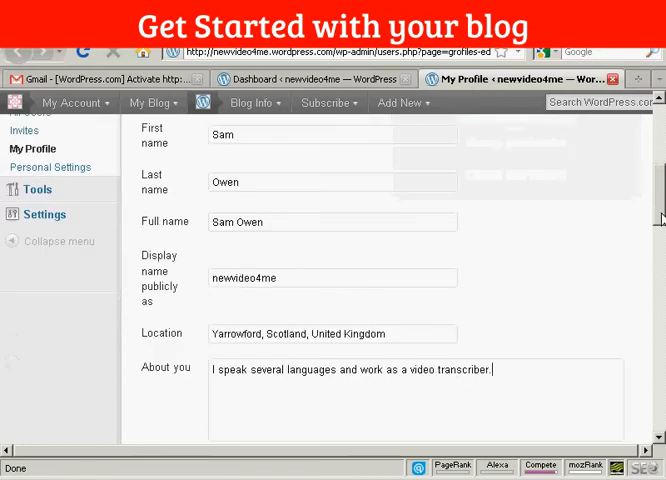
scroll("down", 3)
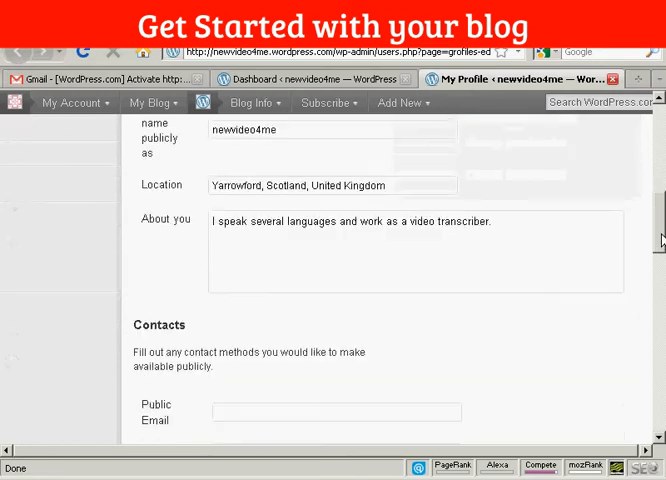
scroll("down", 3)
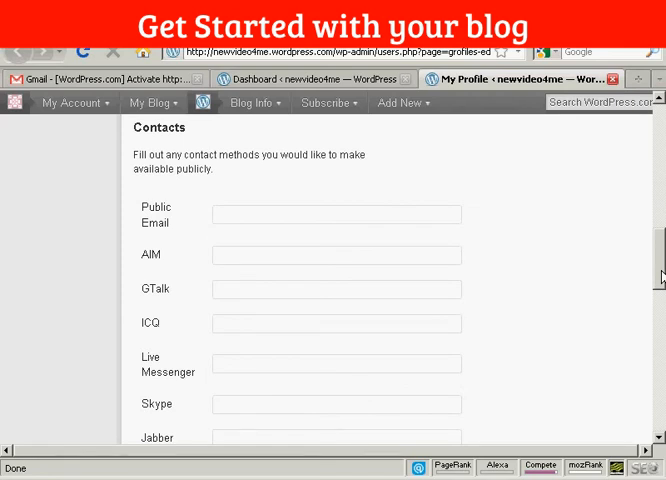
scroll("down", 3)
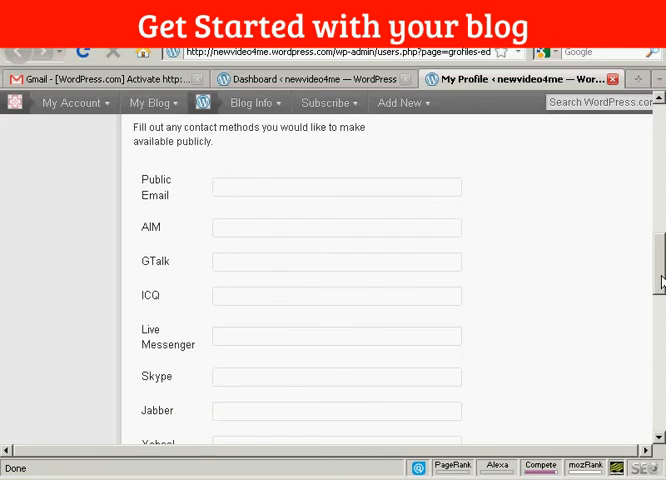
scroll("down", 3)
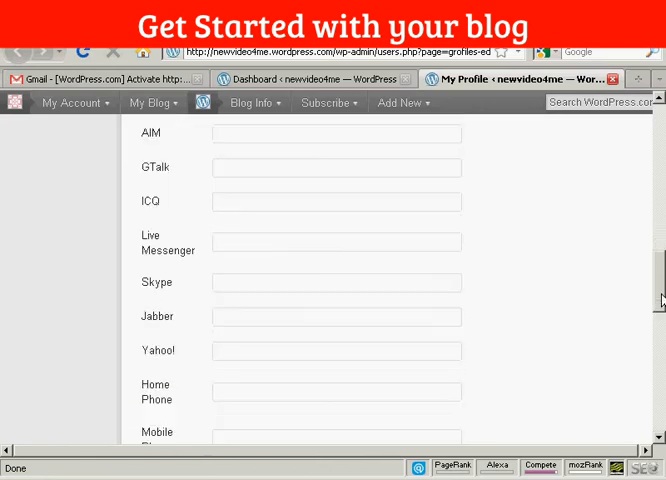
scroll("down", 3)
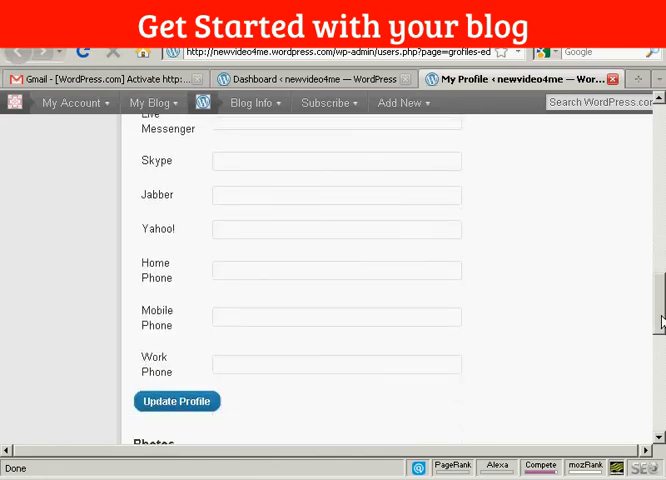
scroll("down", 3)
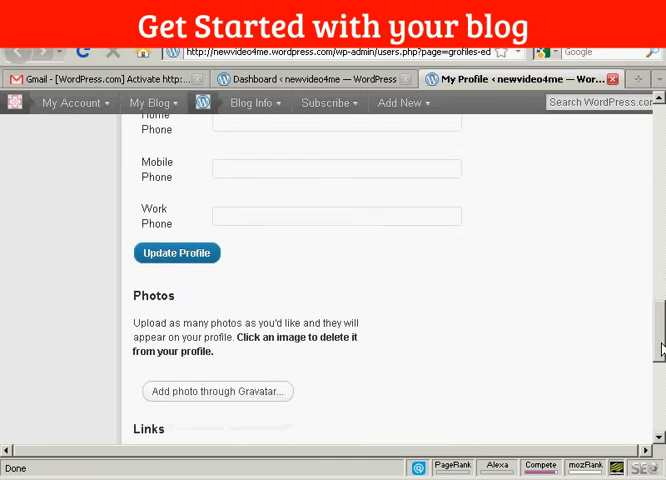
scroll("down", 3)
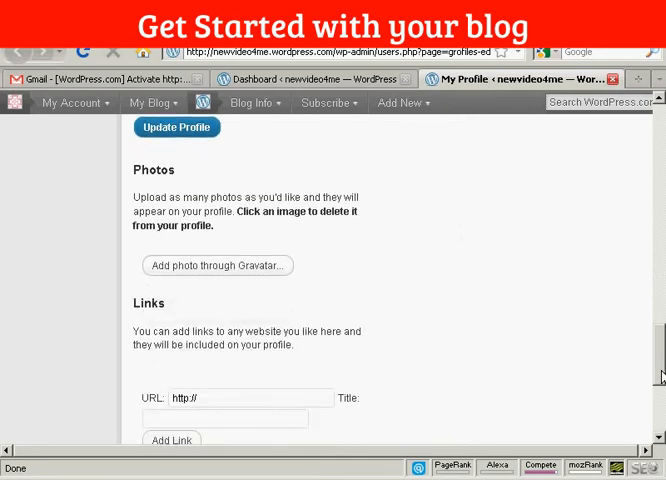
scroll("down", 3)
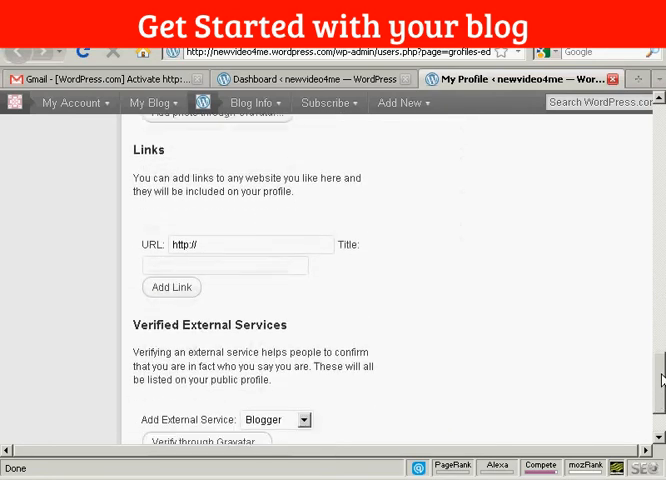
scroll("up", 3)
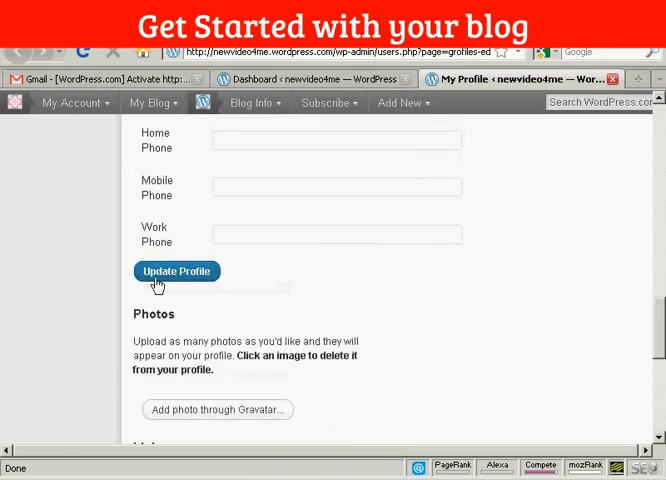
left_click(177, 271)
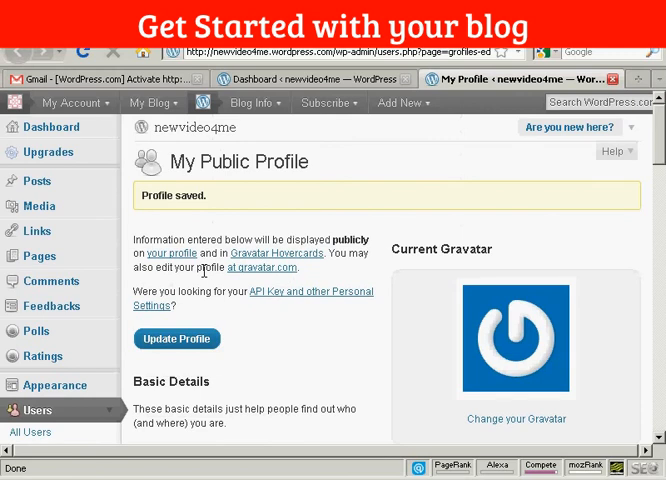
Go to the blog's Posts list and start a new post with Add New.
left_click(37, 181)
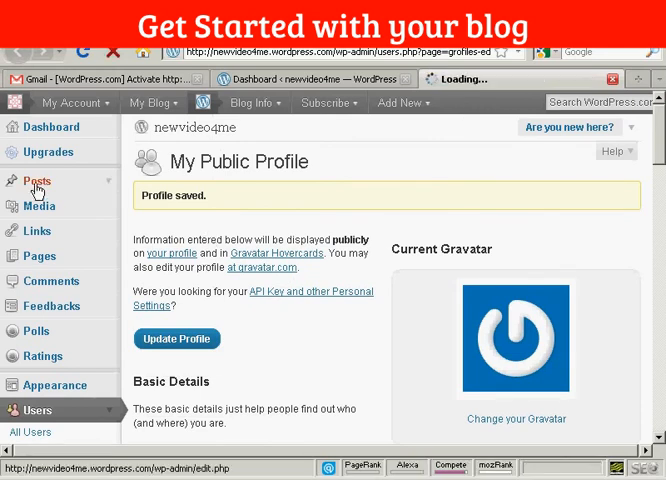
left_click(37, 181)
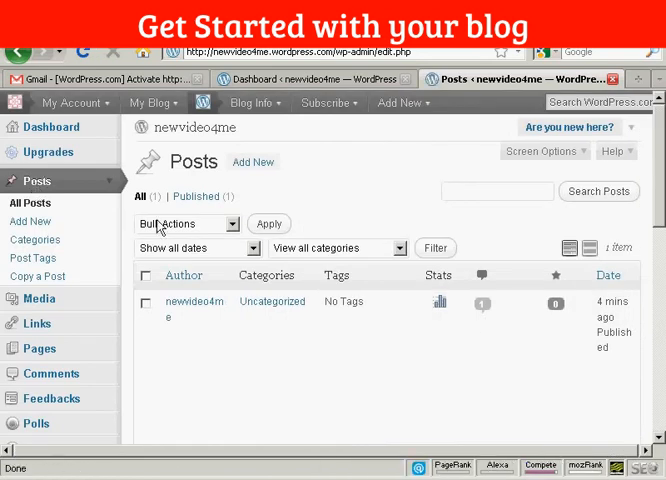
mouse_move(420, 366)
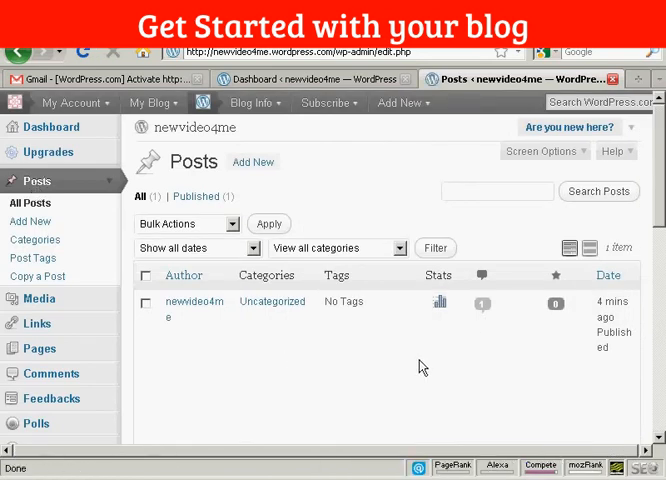
mouse_move(293, 380)
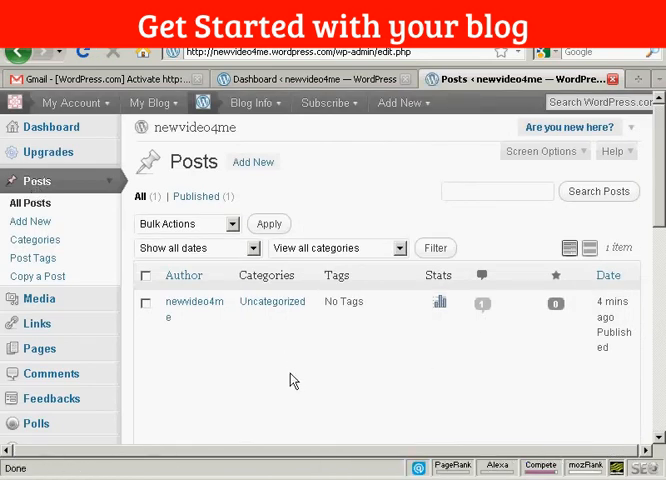
mouse_move(253, 162)
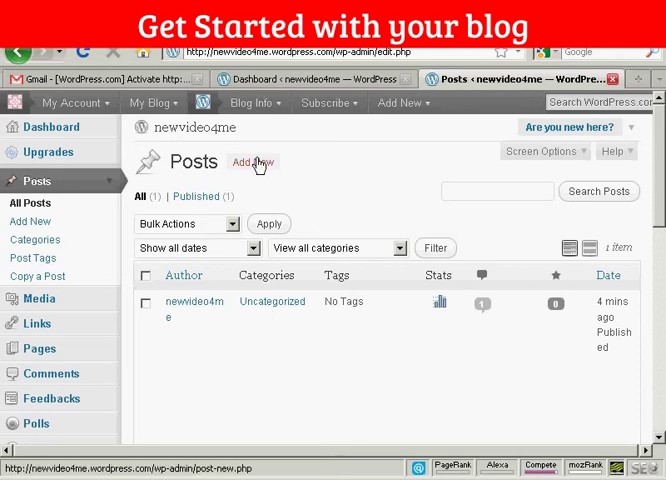
left_click(252, 162)
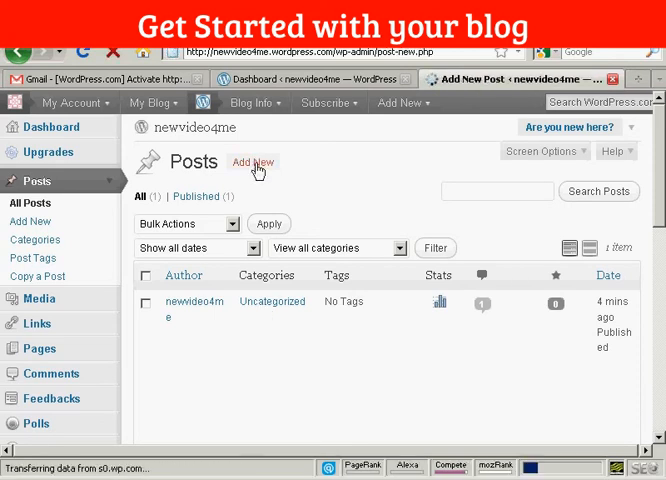
Publish the post 'This is my first post' with its hello-world body text.
left_click(252, 163)
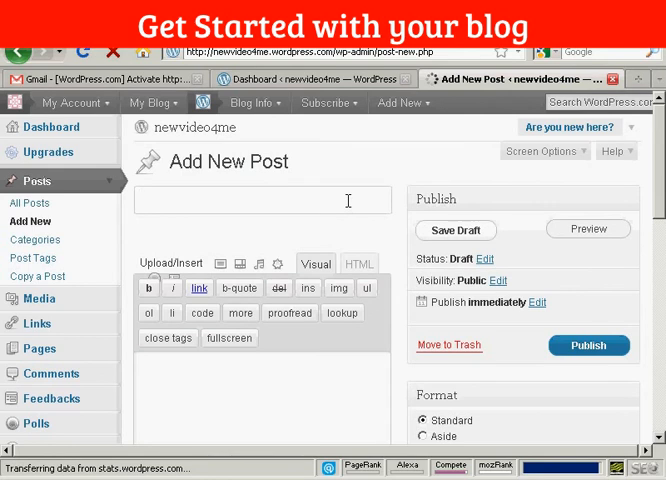
type("This is m")
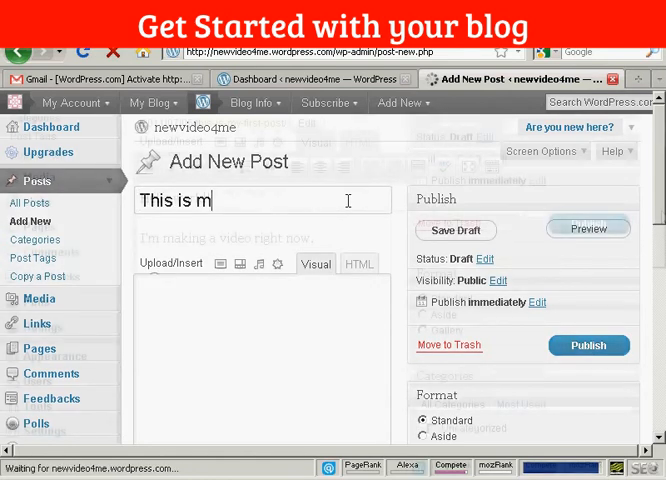
scroll("down", 3)
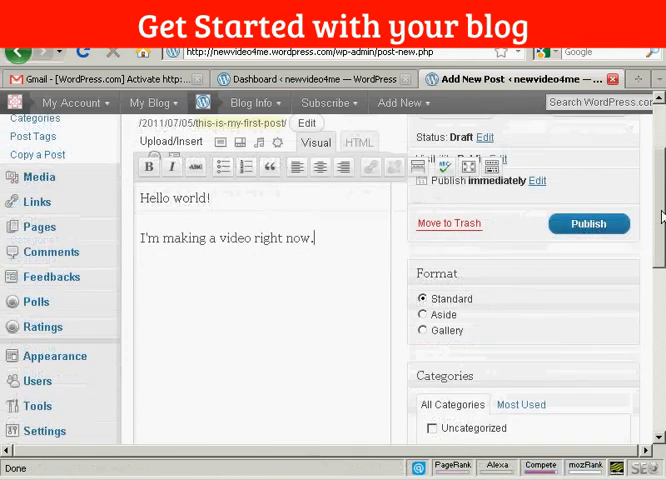
mouse_move(597, 234)
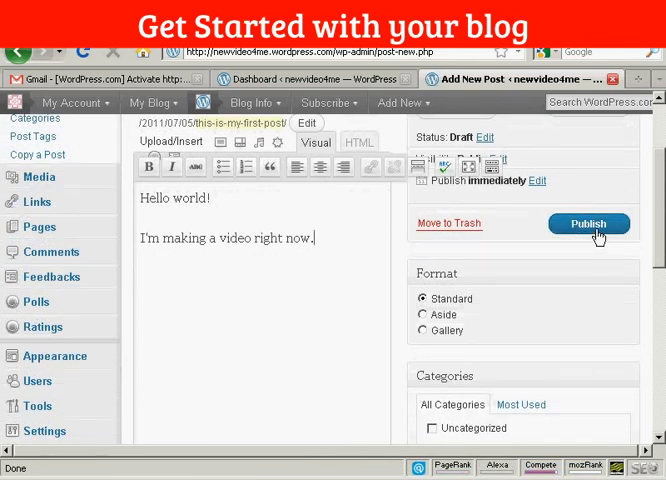
left_click(588, 223)
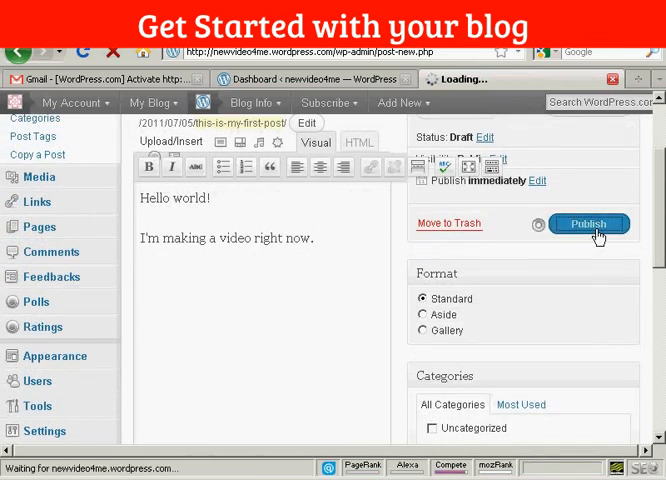
left_click(588, 223)
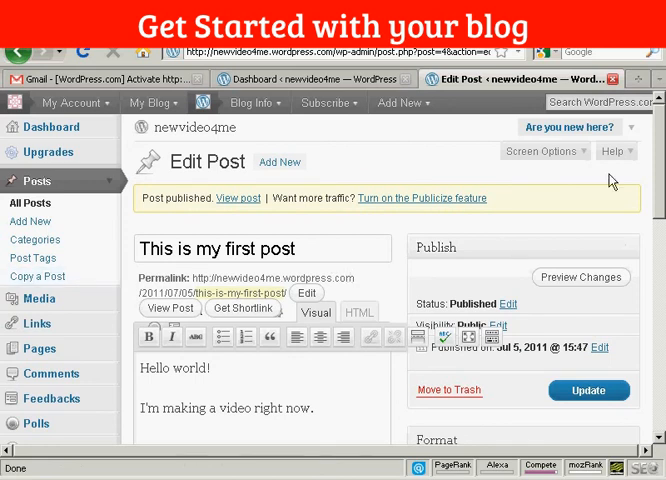
Go to Appearance in the admin menu to reach the Manage Themes page.
scroll("down", 3)
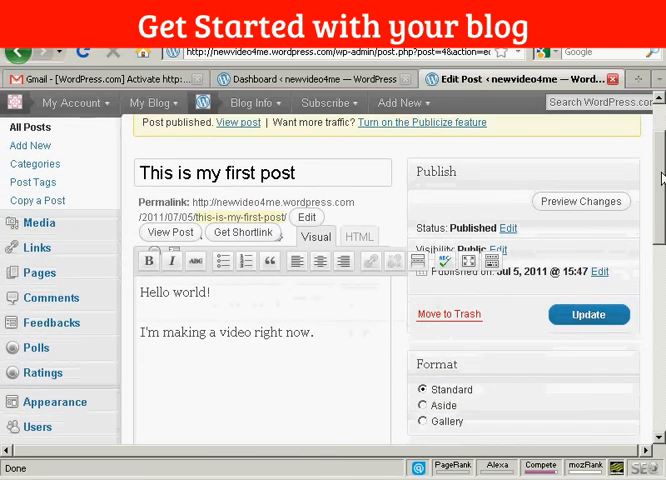
scroll("down", 3)
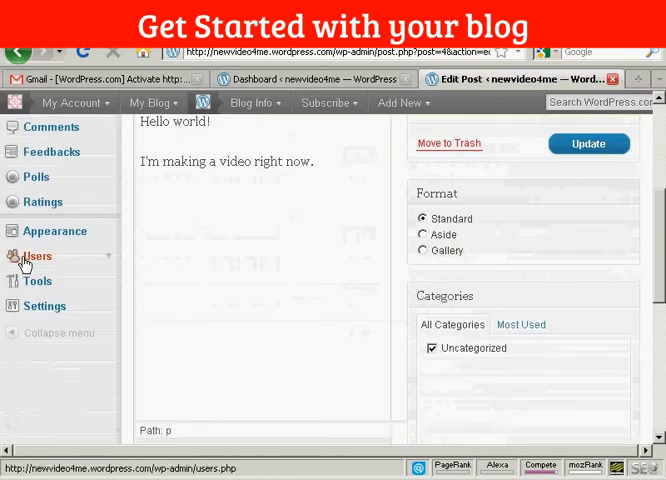
left_click(54, 231)
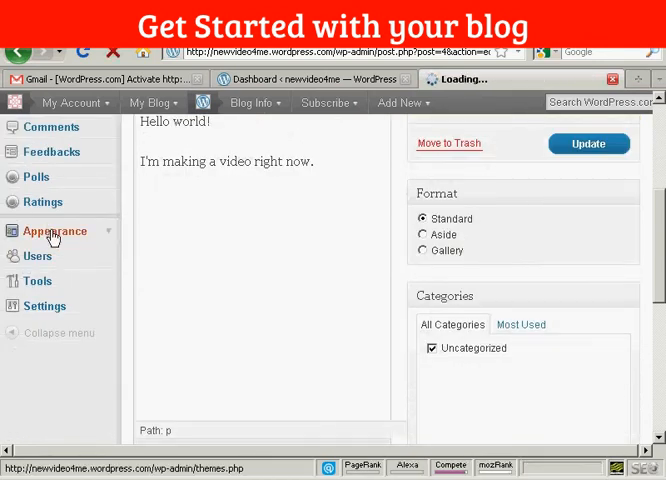
left_click(54, 231)
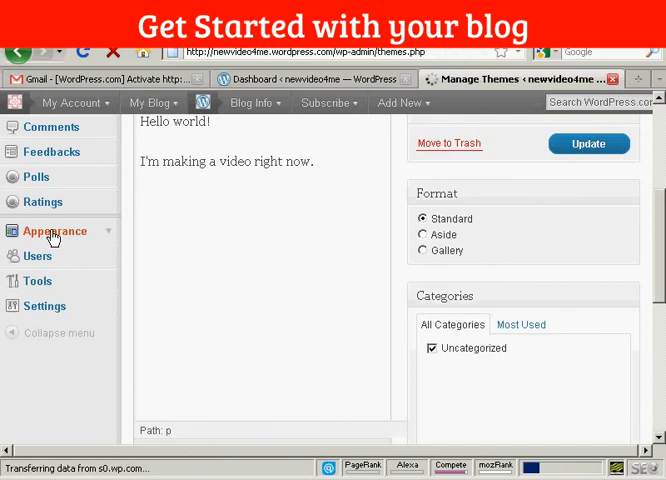
Browse the Manage Themes list, then view newvideo4me.wordpress.com showing 'This is my first post'.
left_click(54, 231)
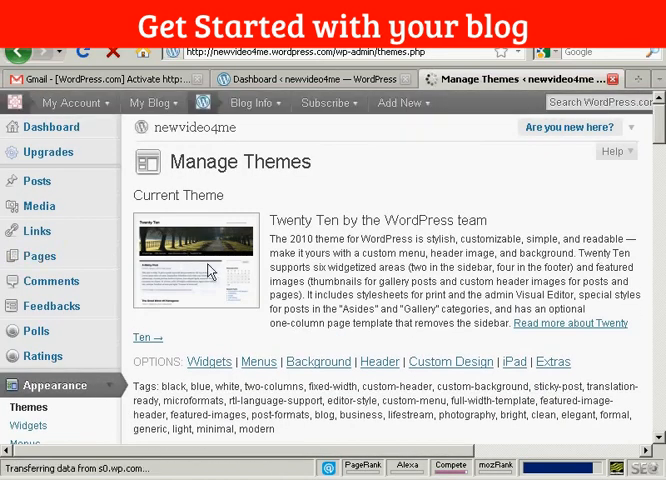
scroll("down", 3)
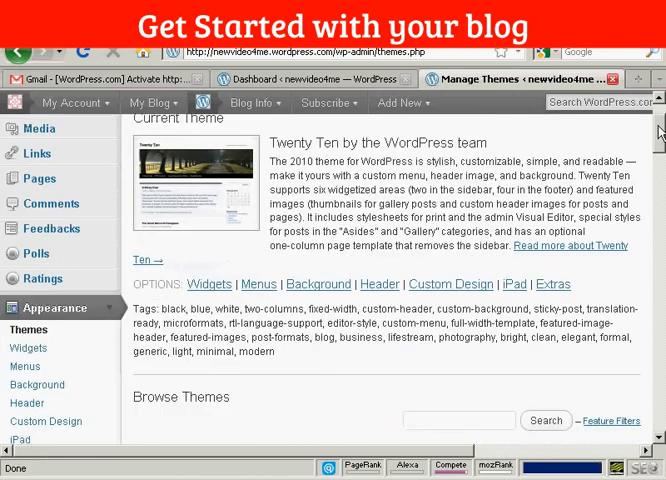
scroll("down", 3)
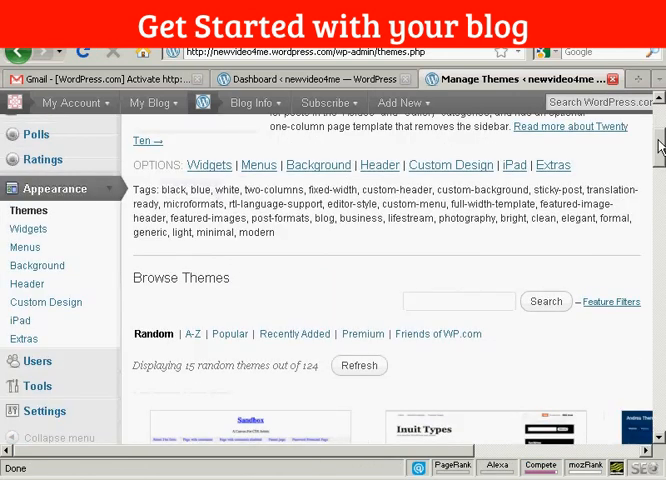
scroll("down", 3)
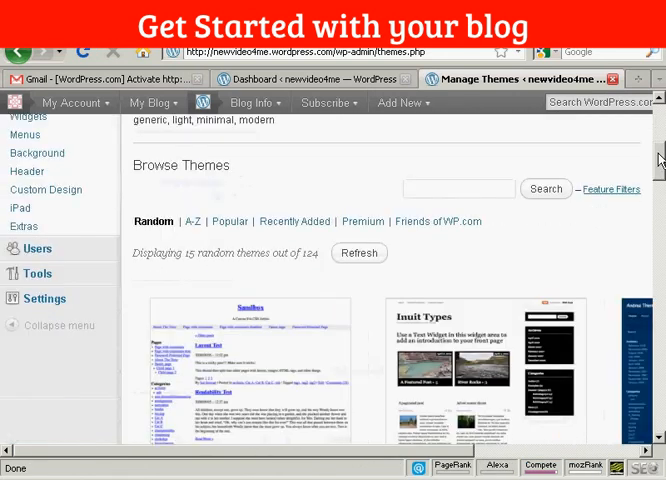
scroll("down", 3)
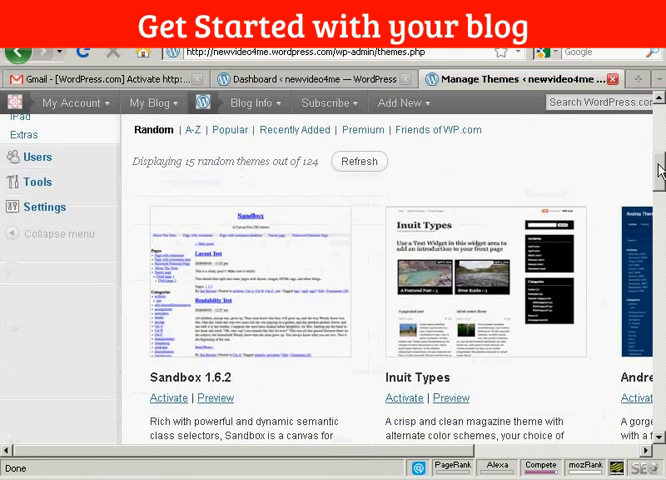
scroll("up", 3)
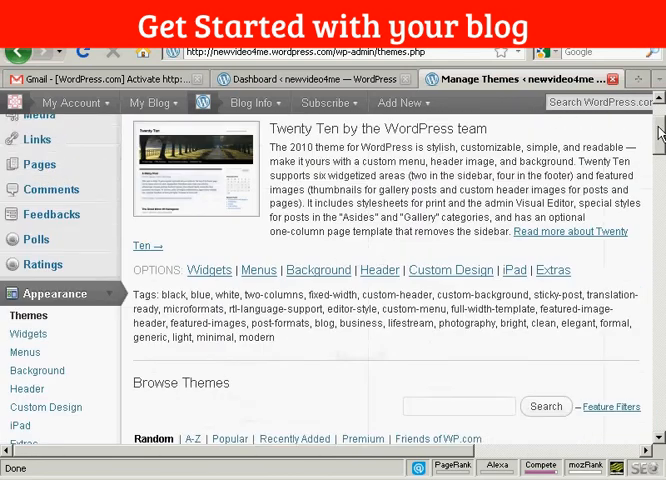
scroll("up", 3)
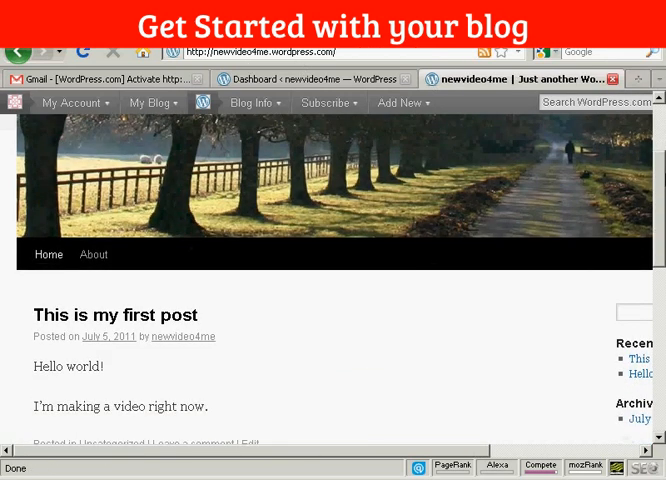
scroll("down", 3)
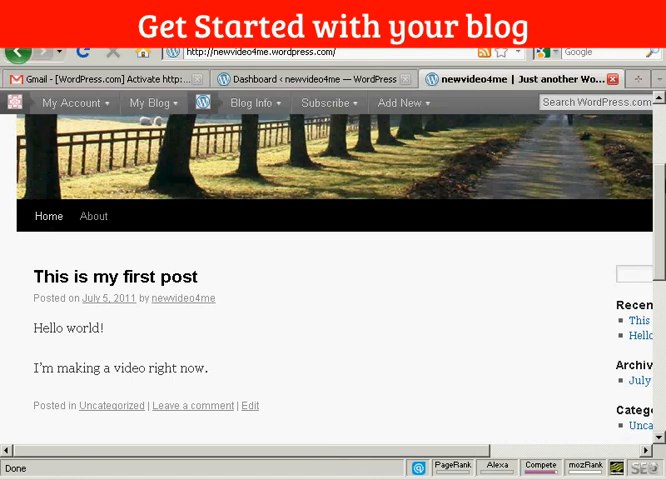